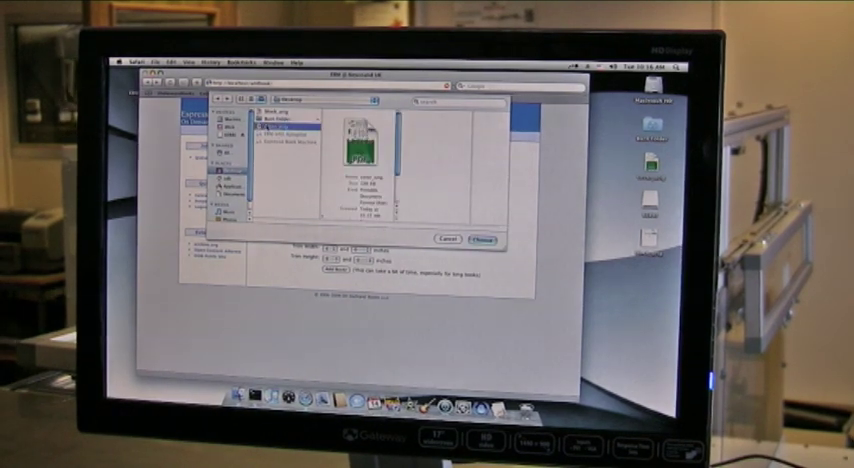
Confirm the selected cover image file to attach it to the Cover File field
click(481, 239)
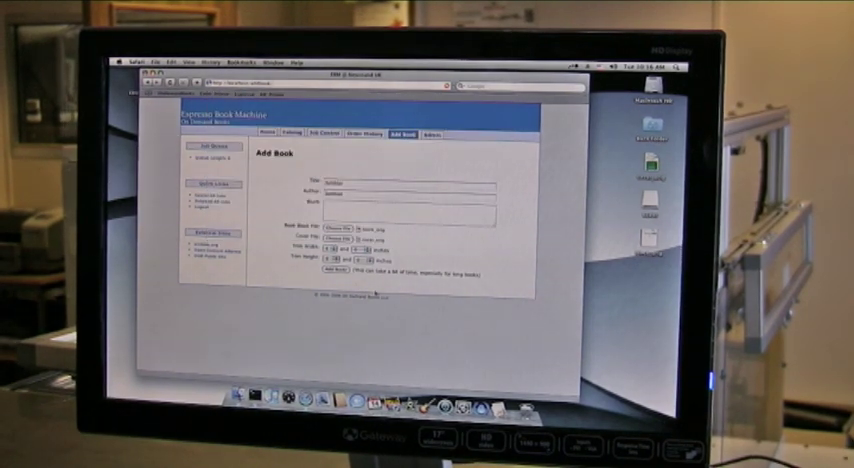